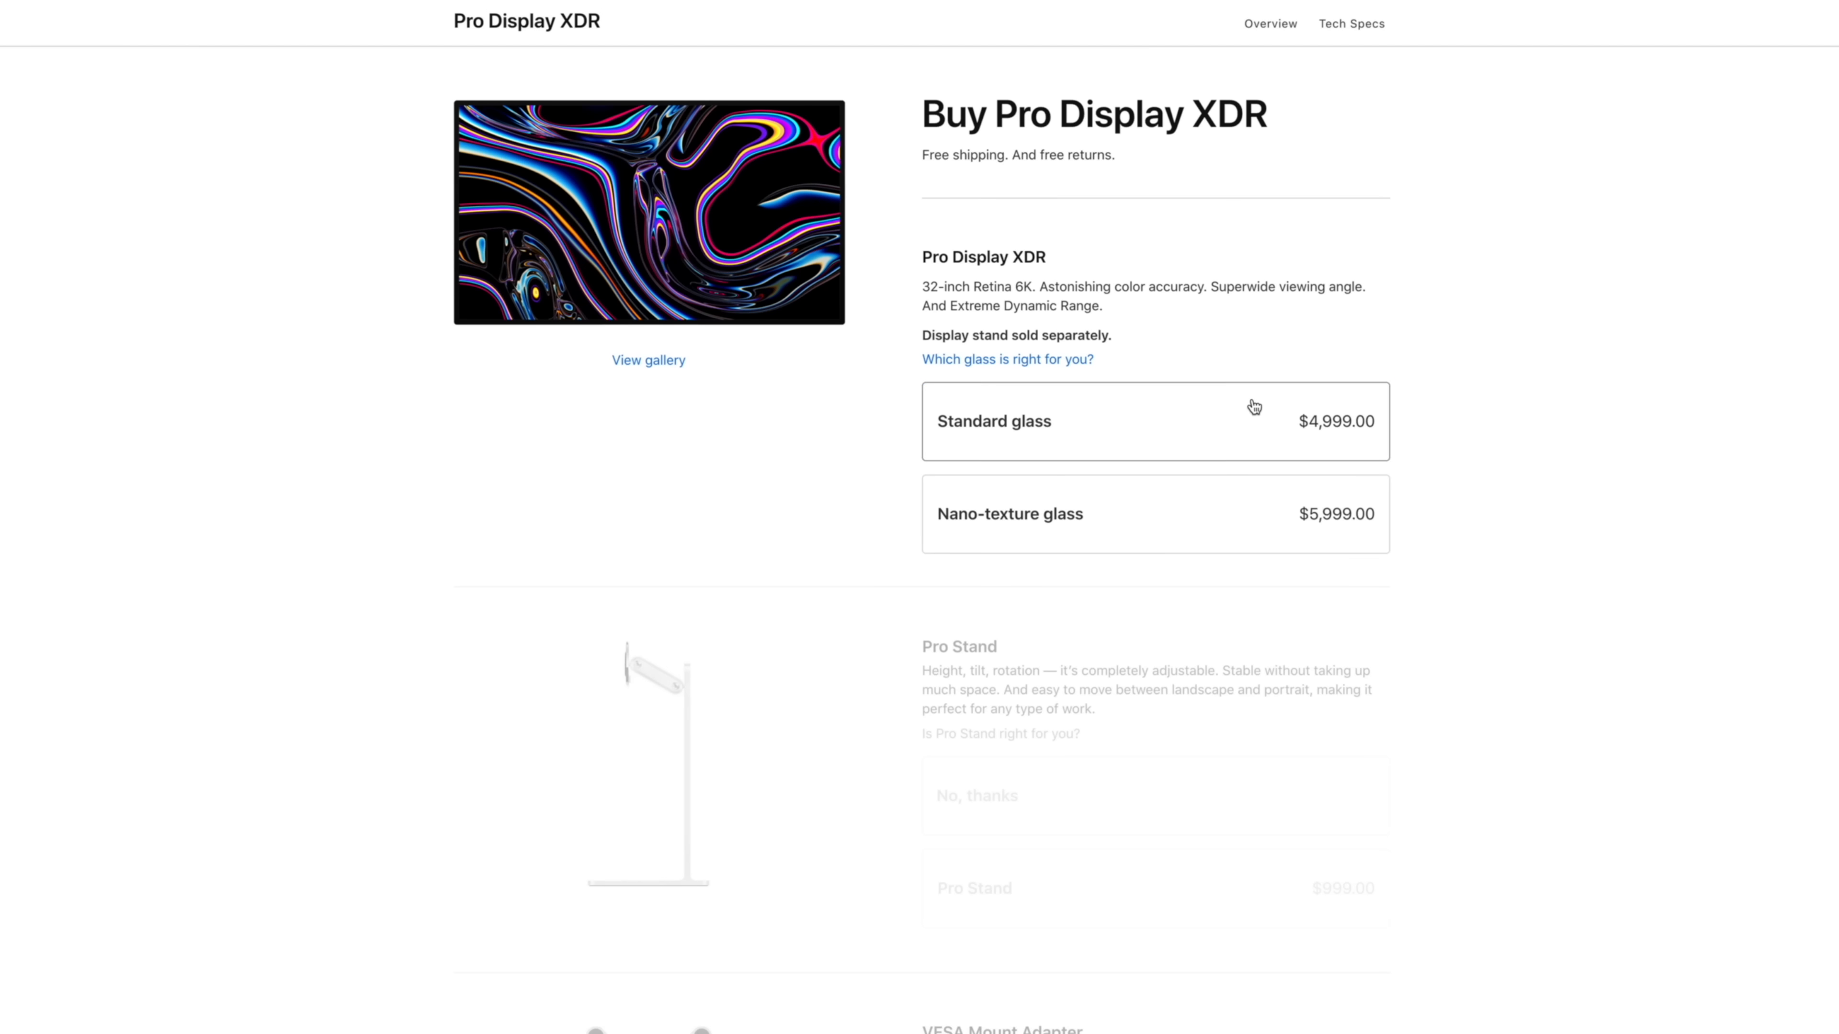
{"action": "scroll", "scroll_direction": "down", "scroll_amount": 3}
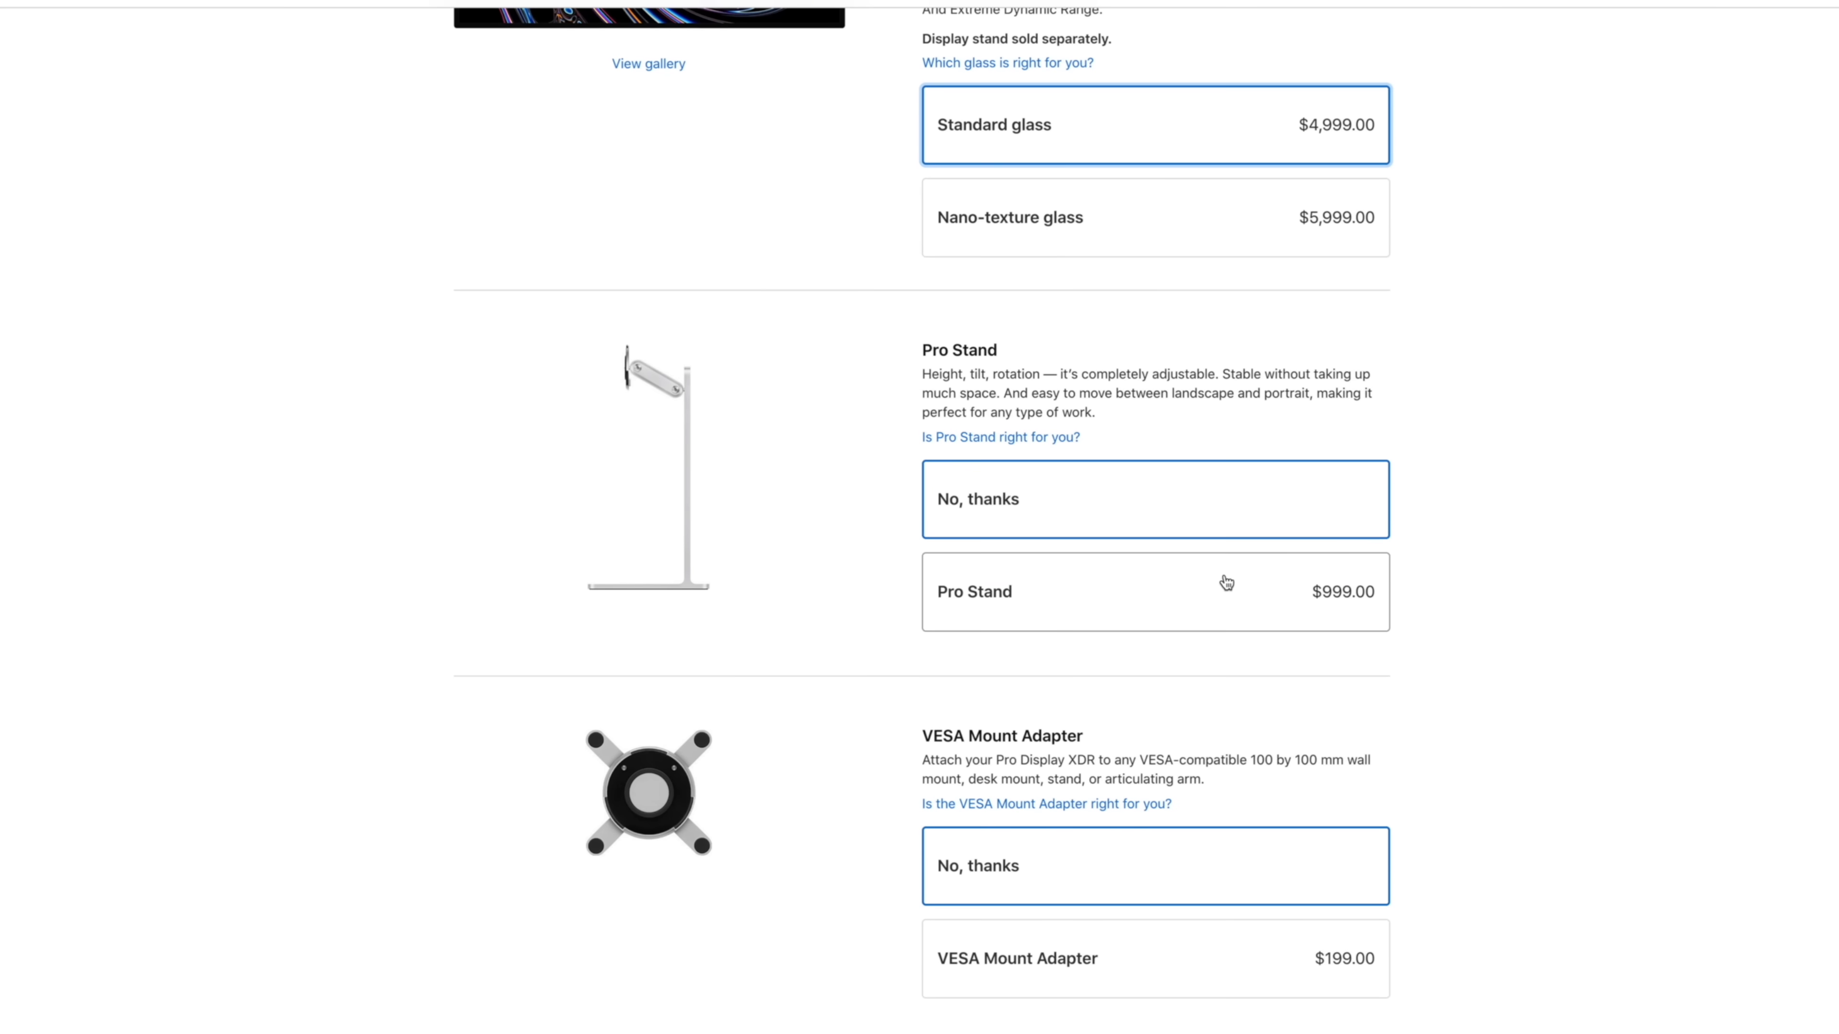
{"action": "scroll", "scroll_direction": "down", "scroll_amount": 3}
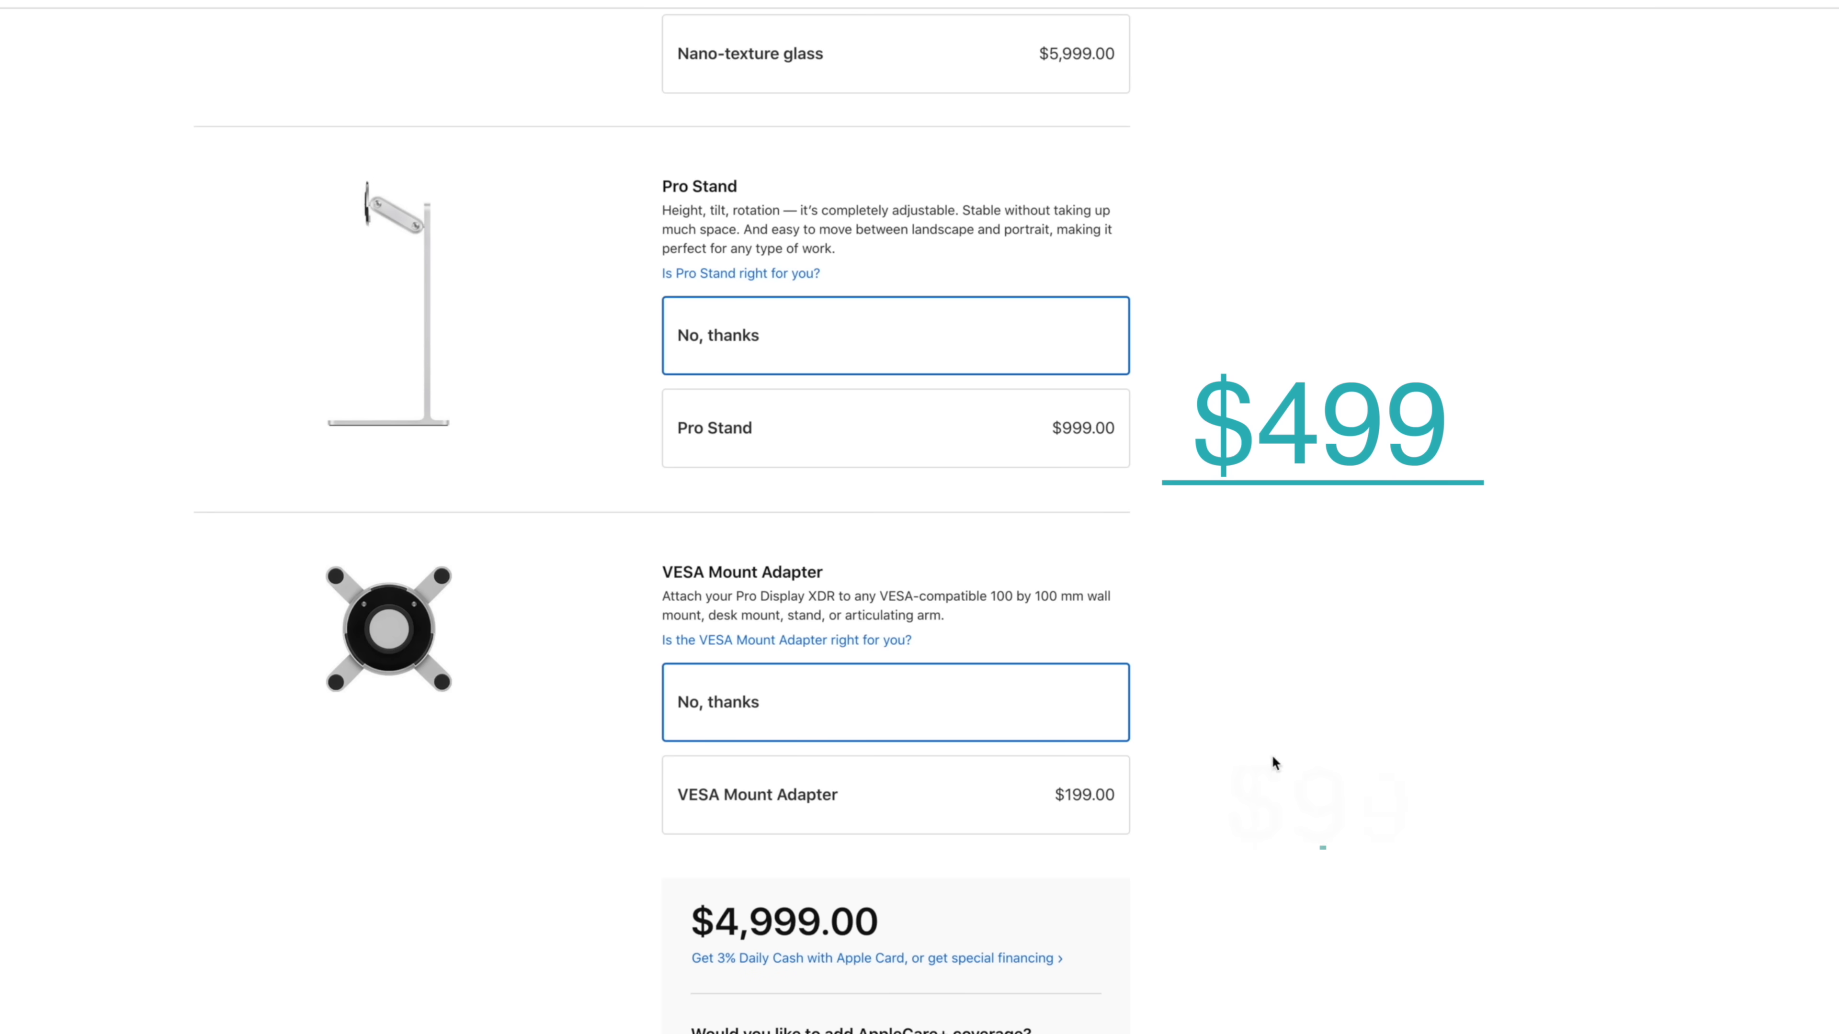
{"action": "mouse_move", "coordinate": [1018, 787]}
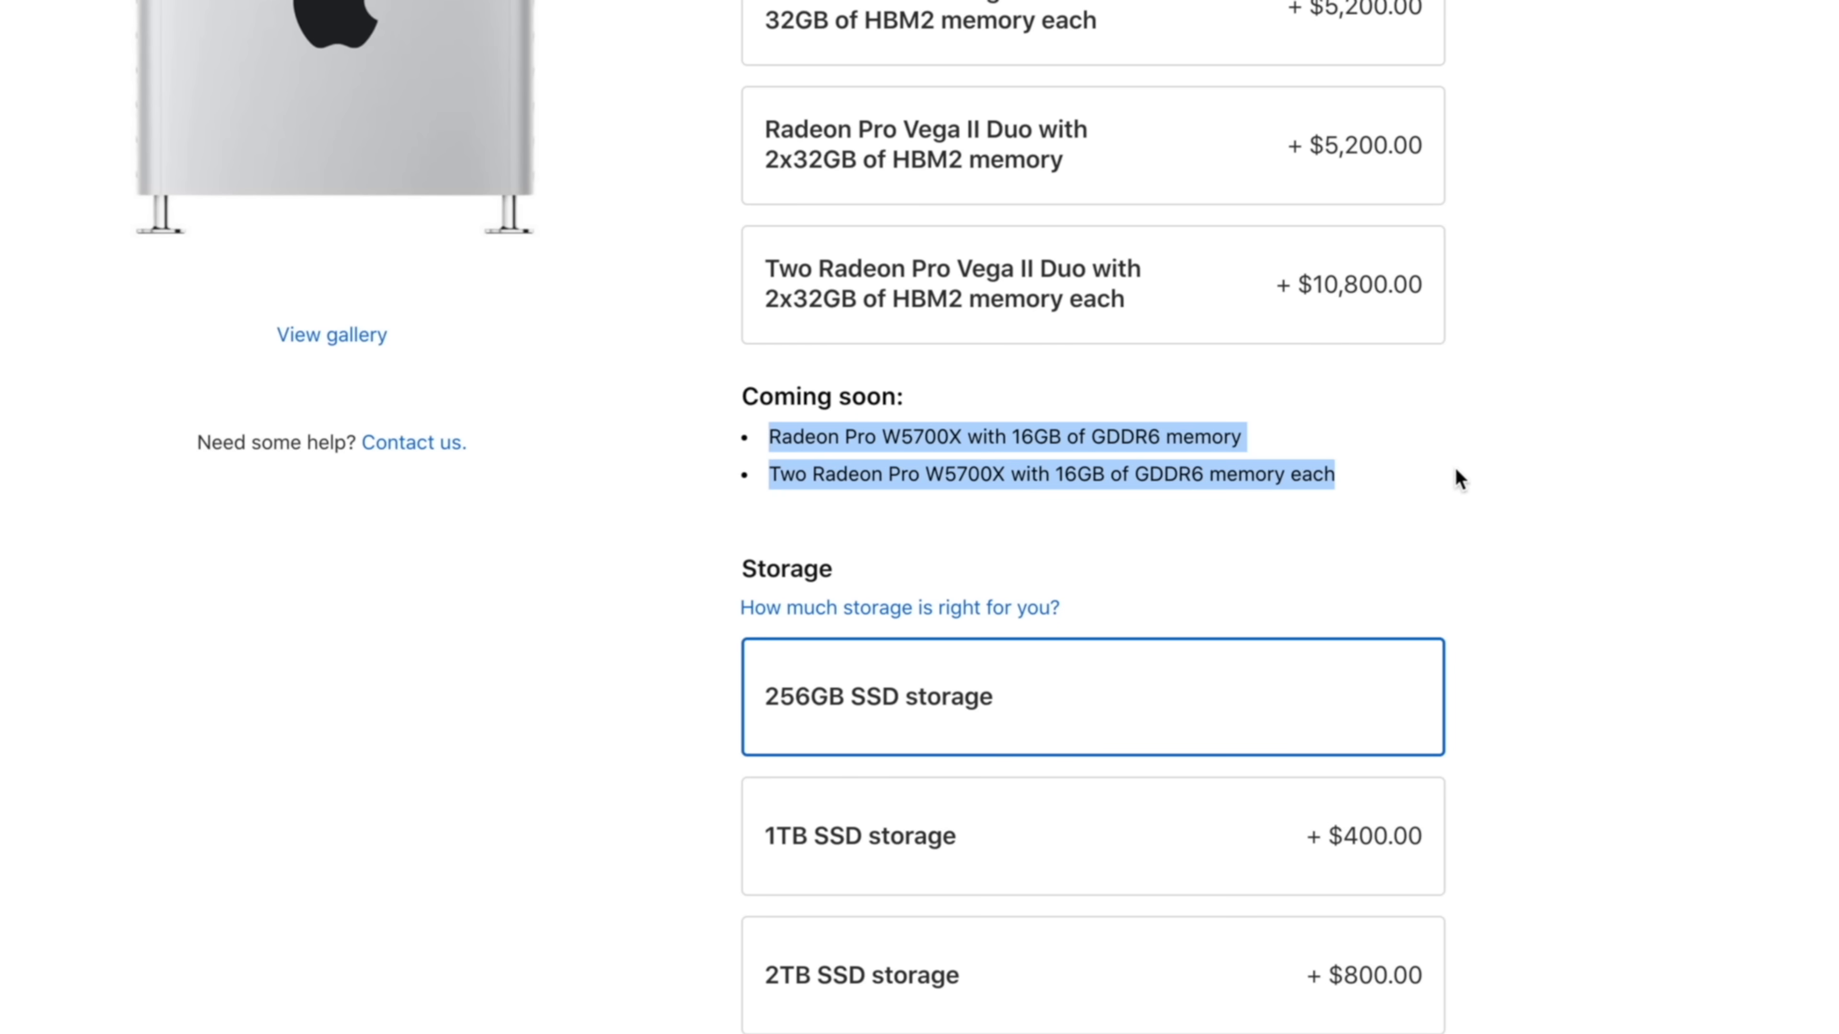
{"action": "mouse_move", "coordinate": [1478, 481]}
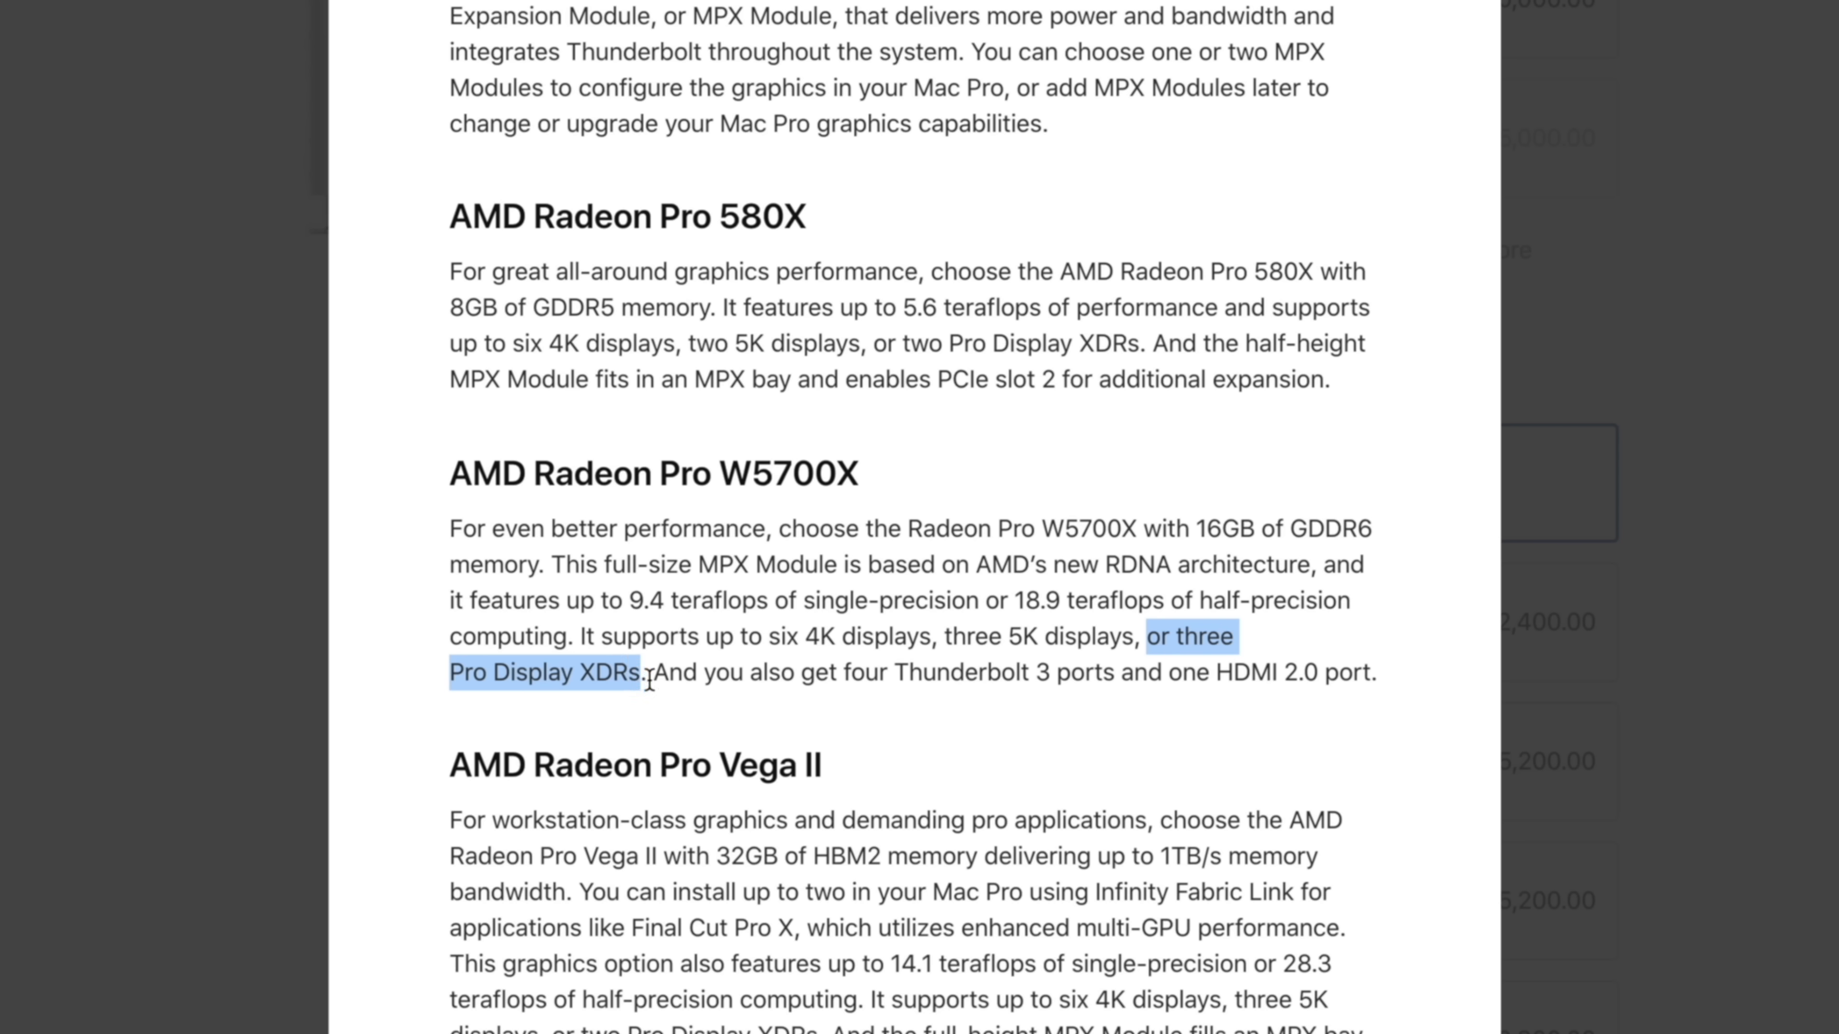
{"action": "mouse_move", "coordinate": [657, 704]}
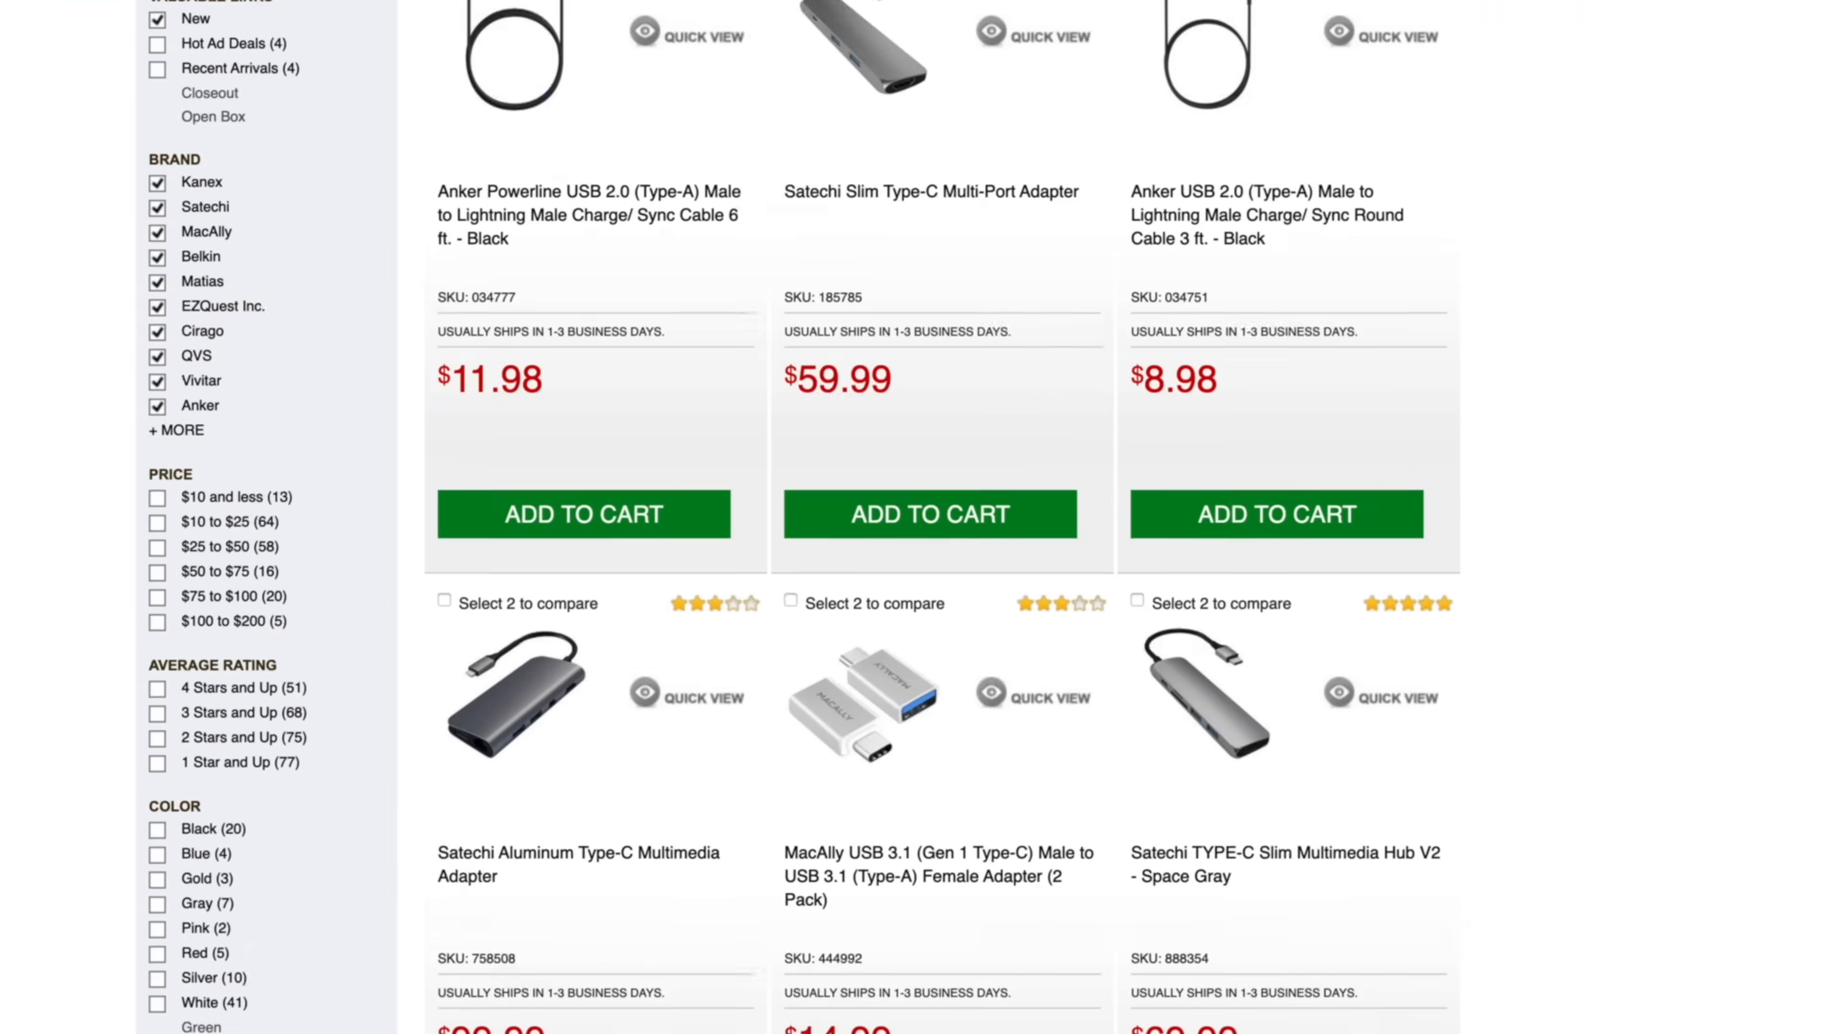
{"action": "scroll", "scroll_direction": "down", "scroll_amount": 3}
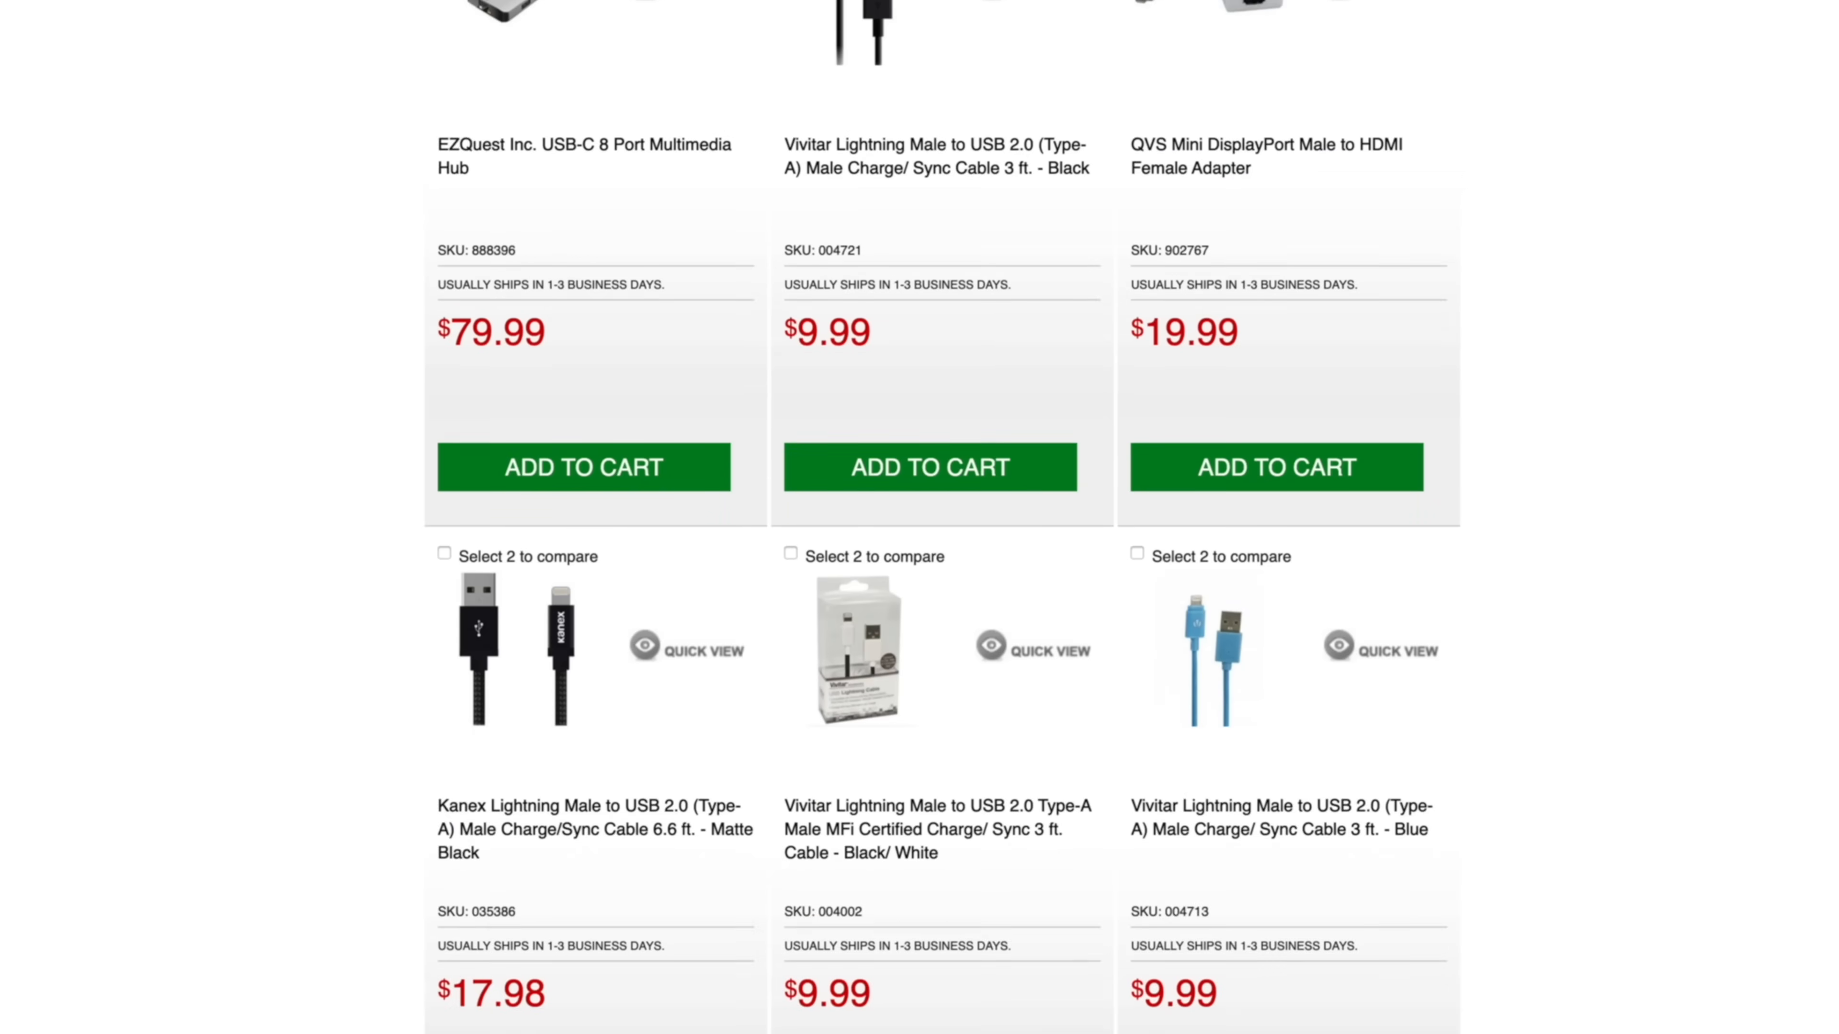